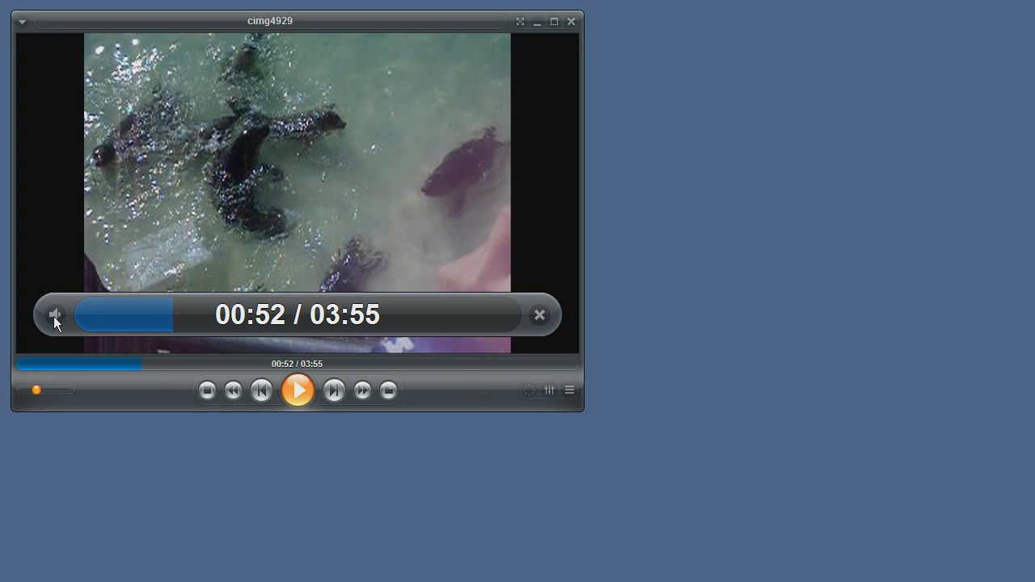
mouse_move(55, 315)
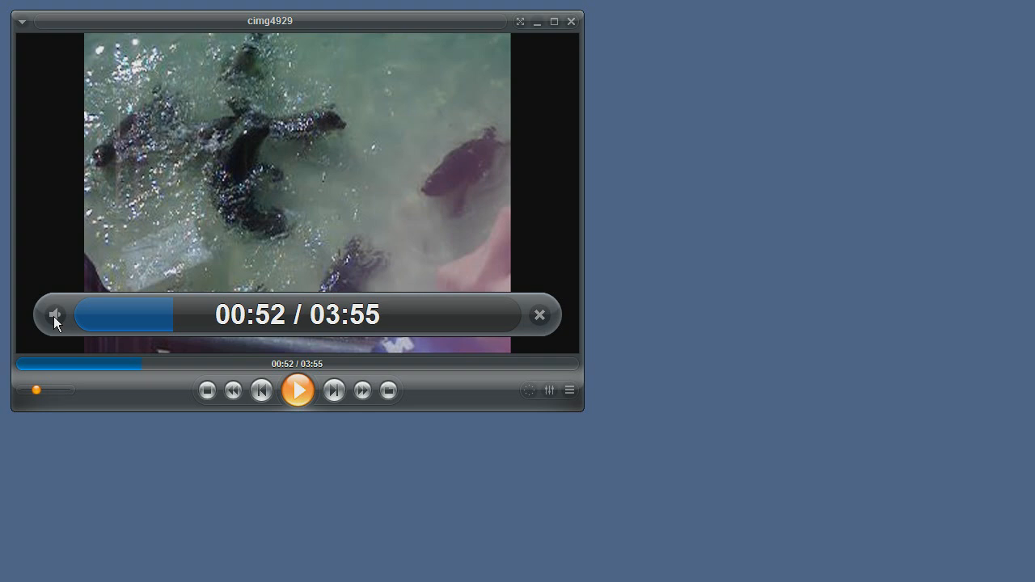
Lower the playback volume to 44% with the control bar's volume slider
left_click(55, 315)
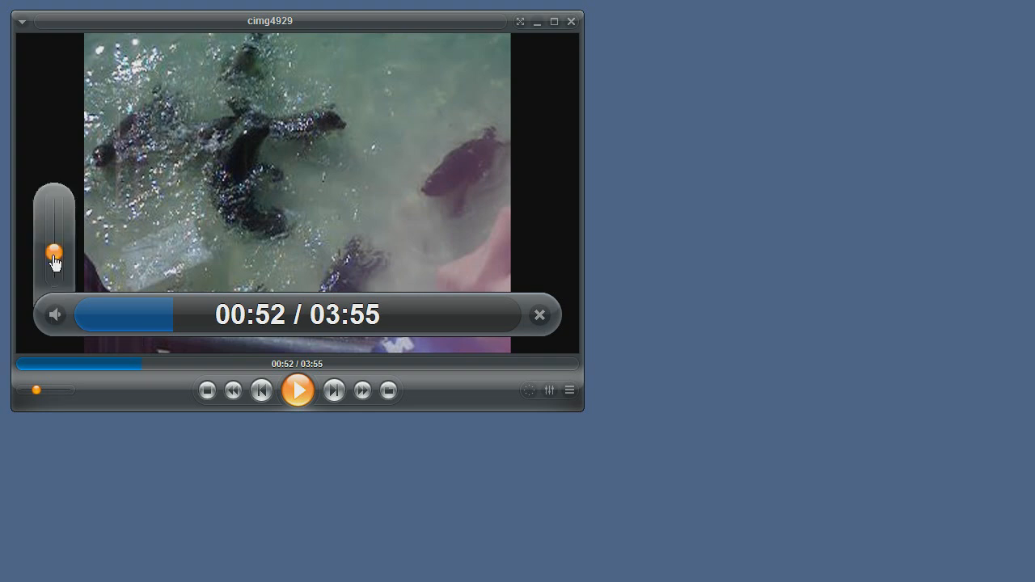
left_click_drag(53, 253, 53, 240)
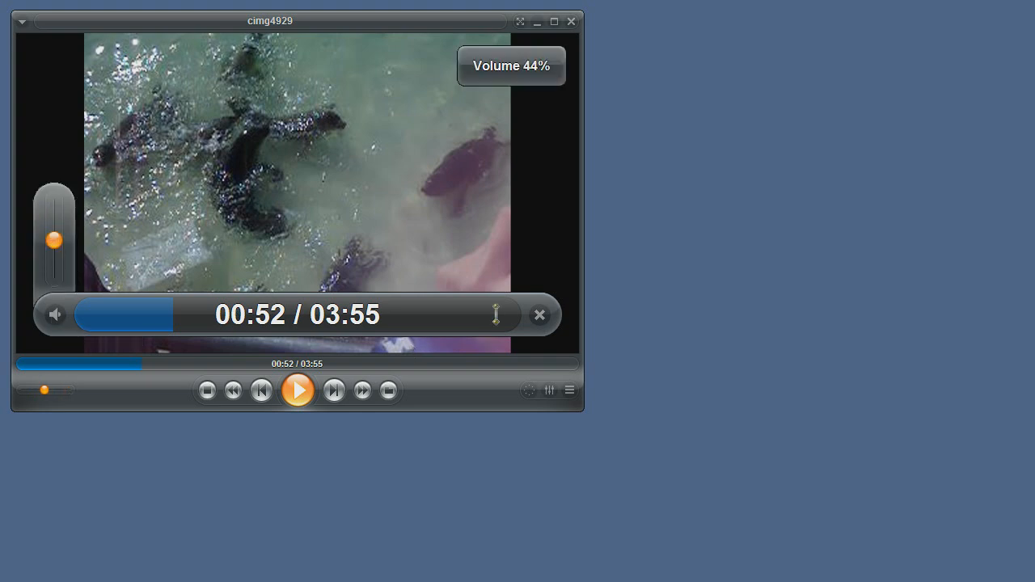
mouse_move(541, 317)
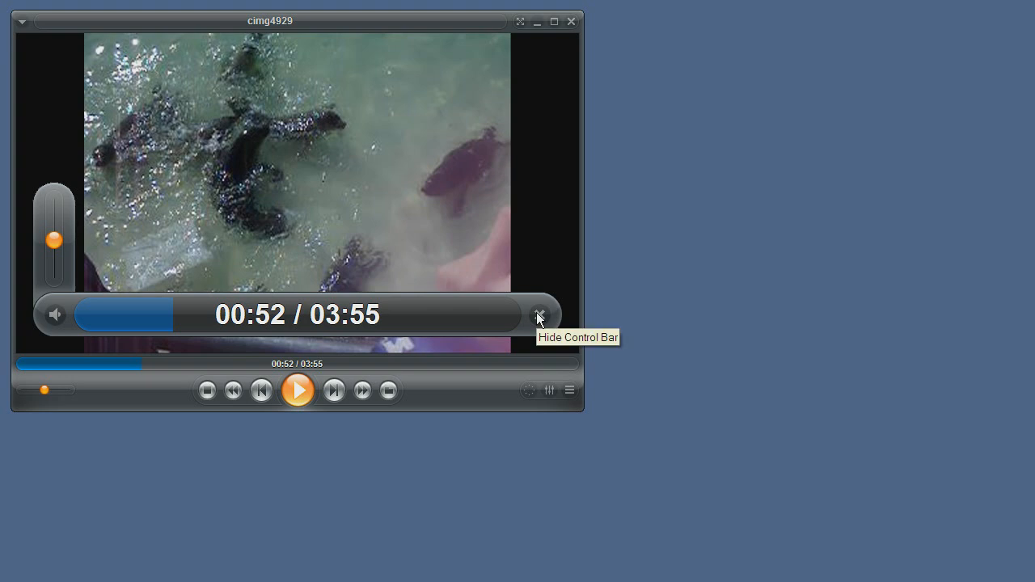
mouse_move(541, 317)
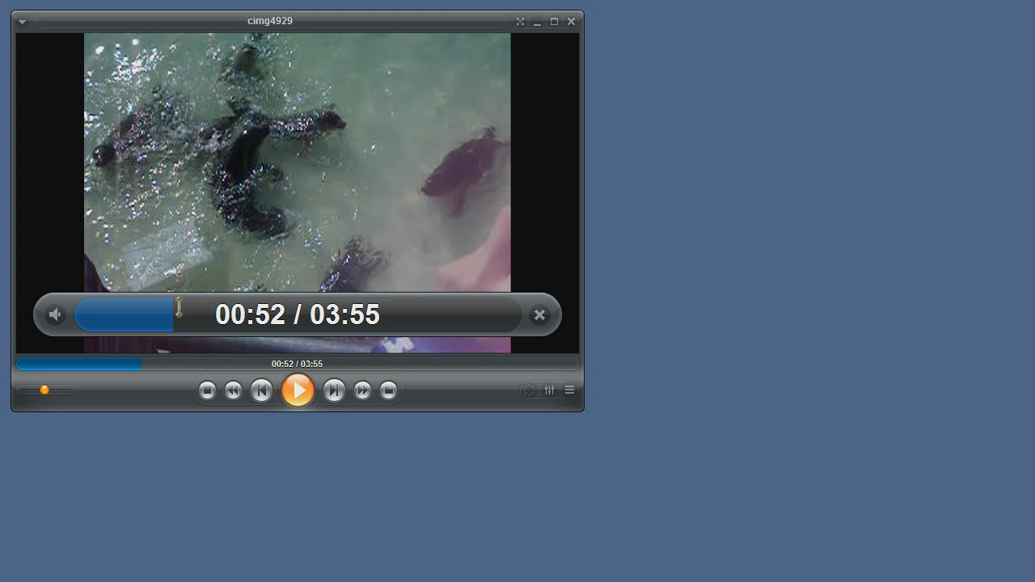
mouse_move(487, 311)
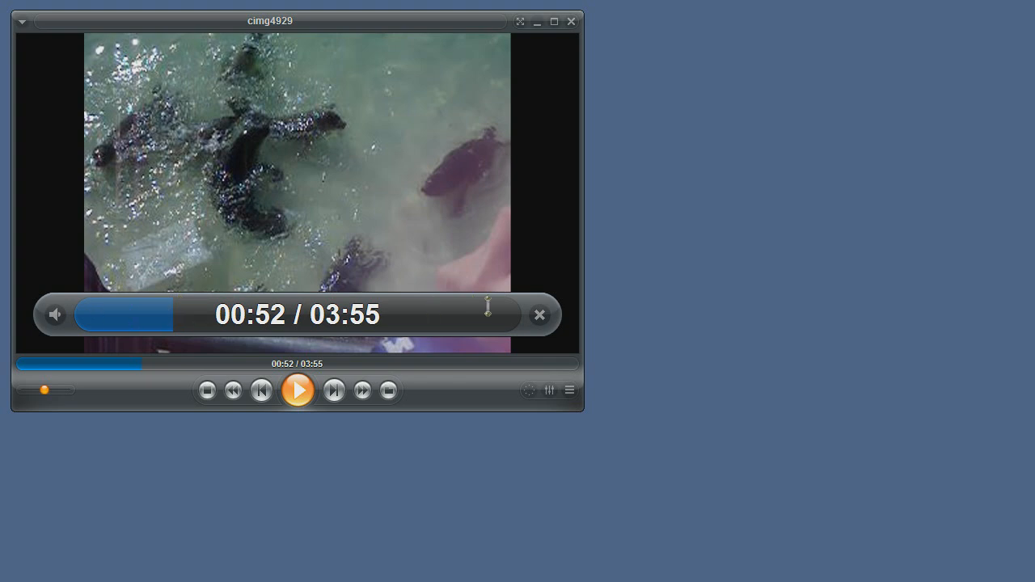
mouse_move(171, 330)
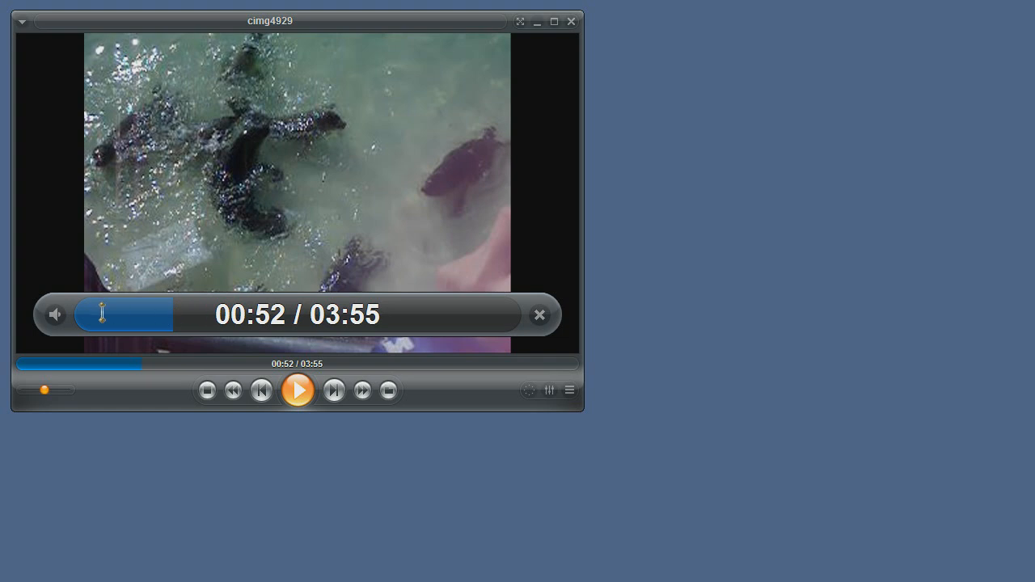
mouse_move(142, 314)
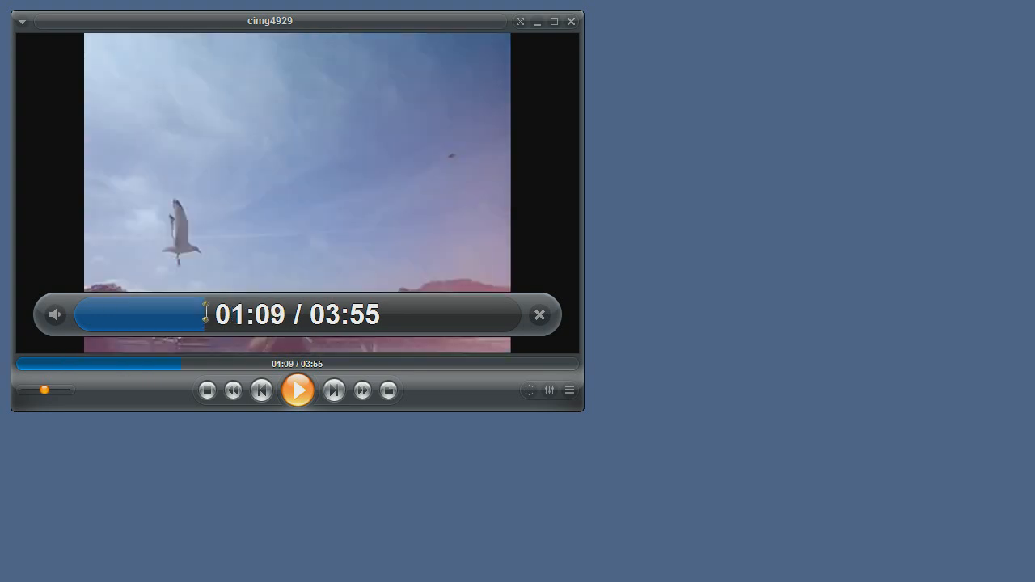
Scrub the seek bar and settle playback at 00:47 of 03:55
left_click_drag(207, 314, 165, 314)
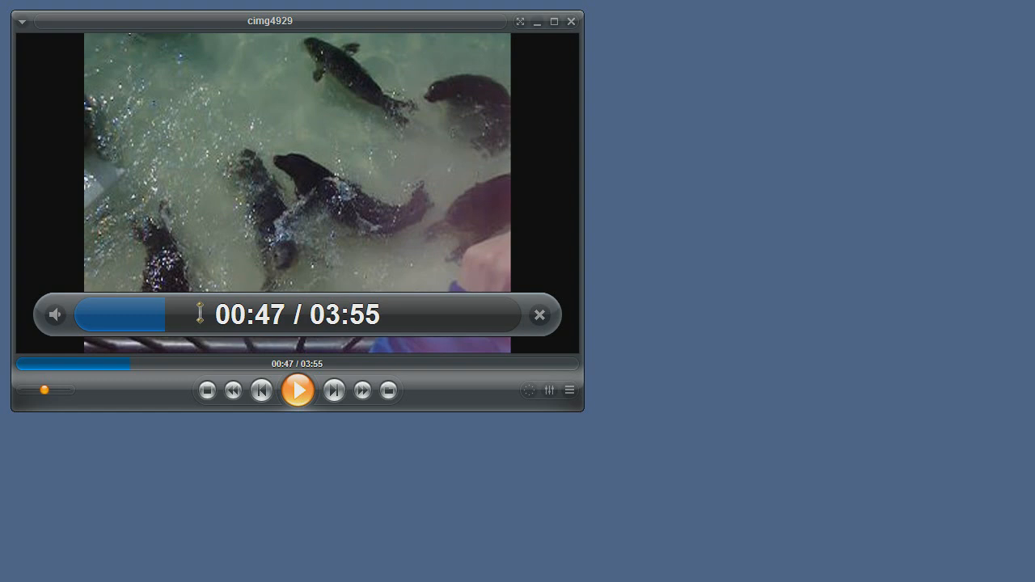
left_click(362, 390)
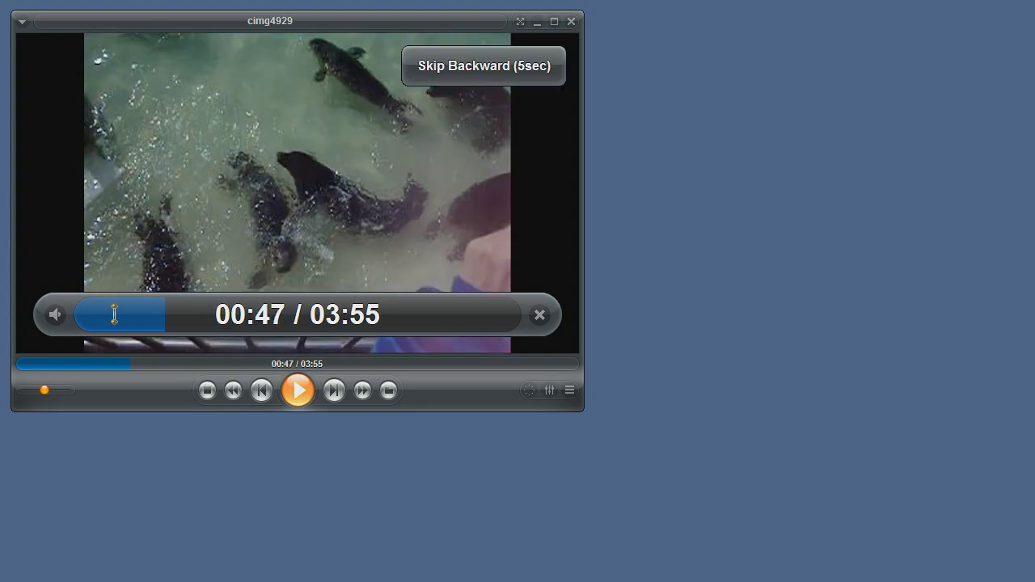
mouse_move(372, 338)
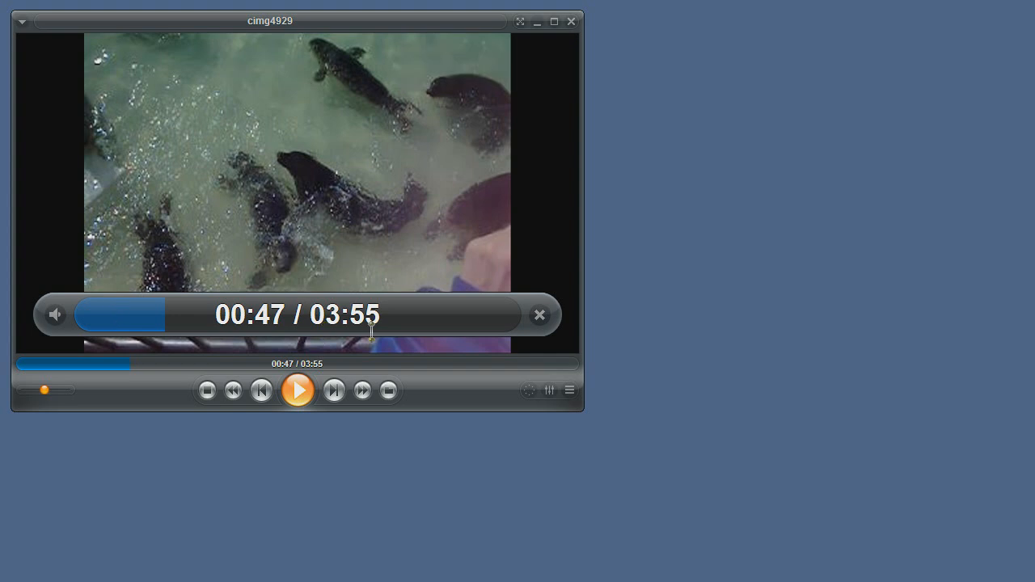
mouse_move(376, 322)
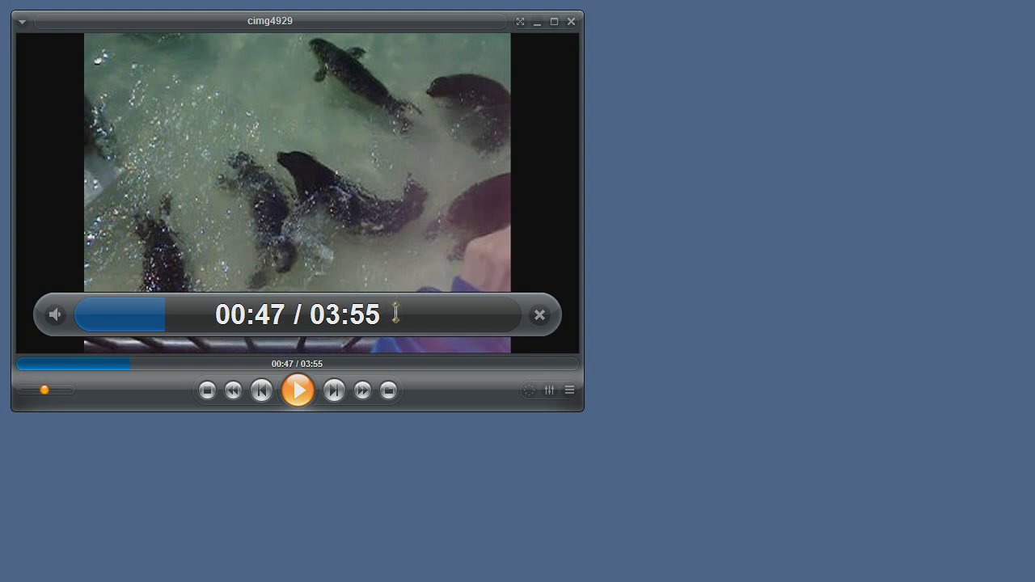
mouse_move(414, 359)
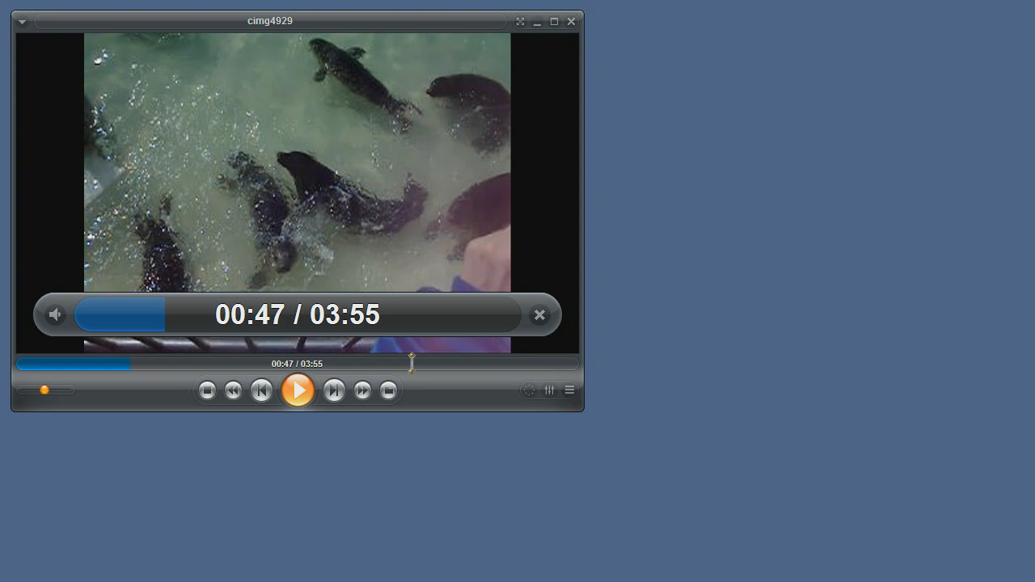
mouse_move(235, 299)
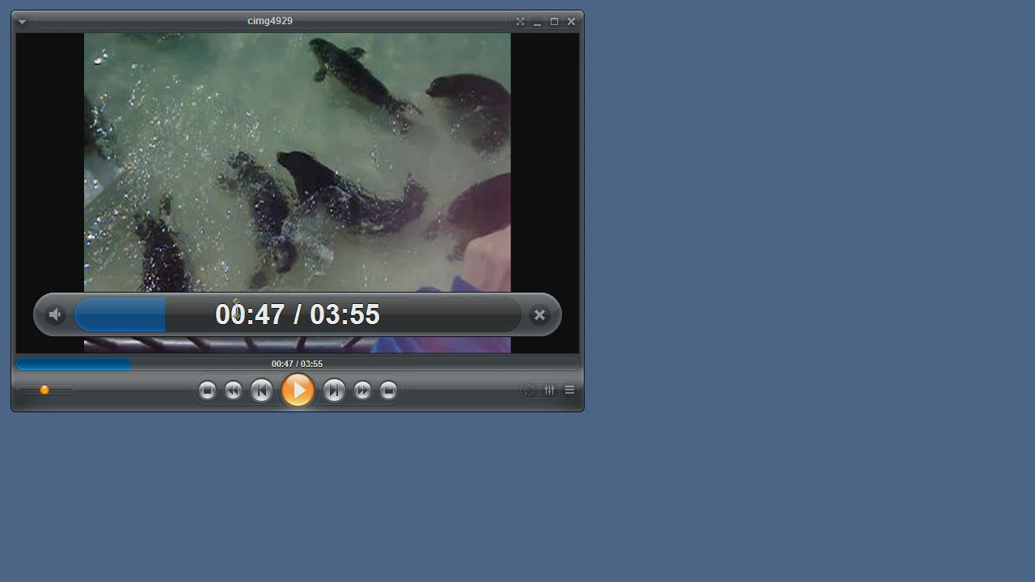
Unhide the control bar buttons and remove the Eject selected drive button
right_click(236, 314)
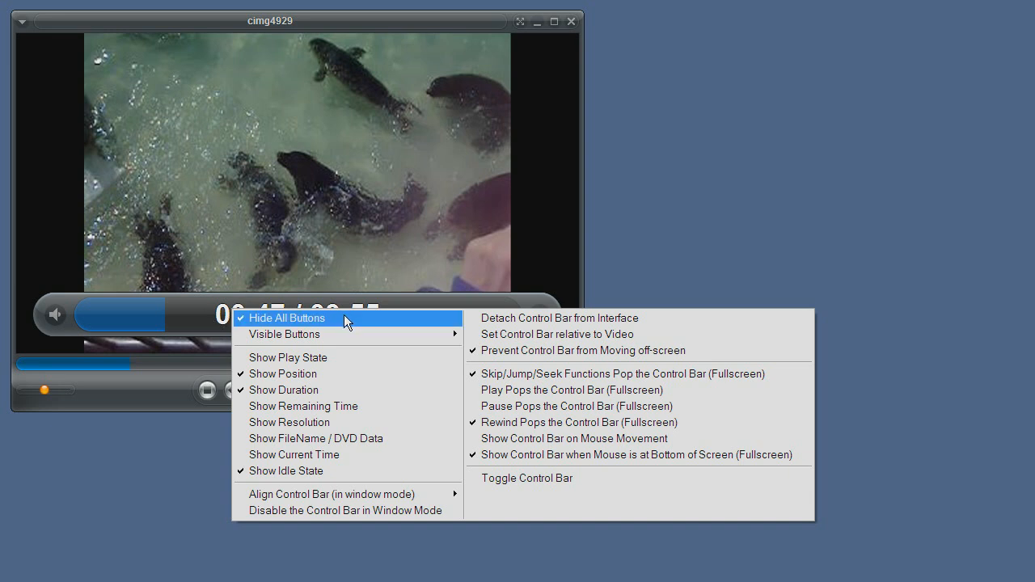
mouse_move(310, 323)
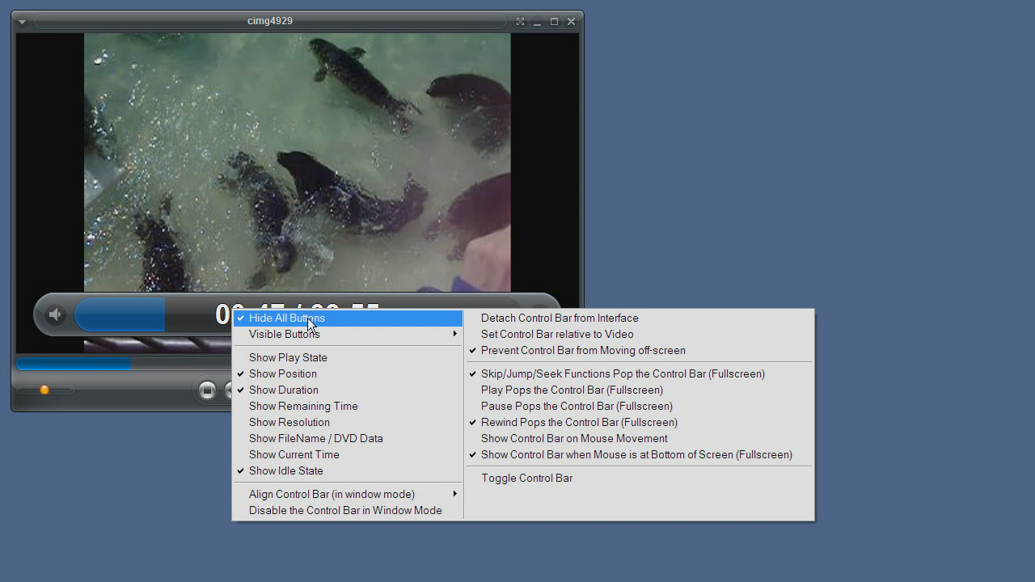
left_click(286, 317)
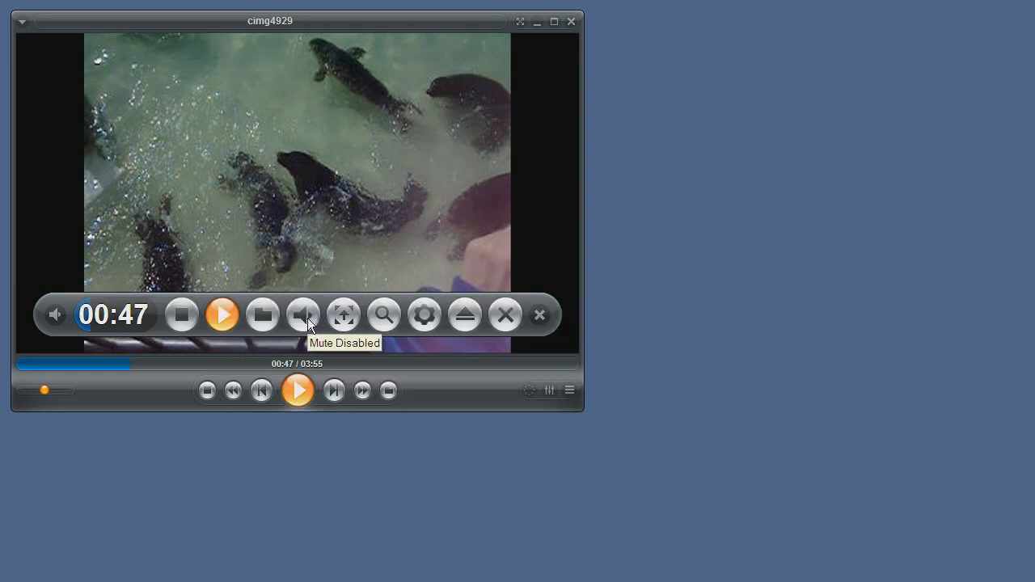
mouse_move(375, 324)
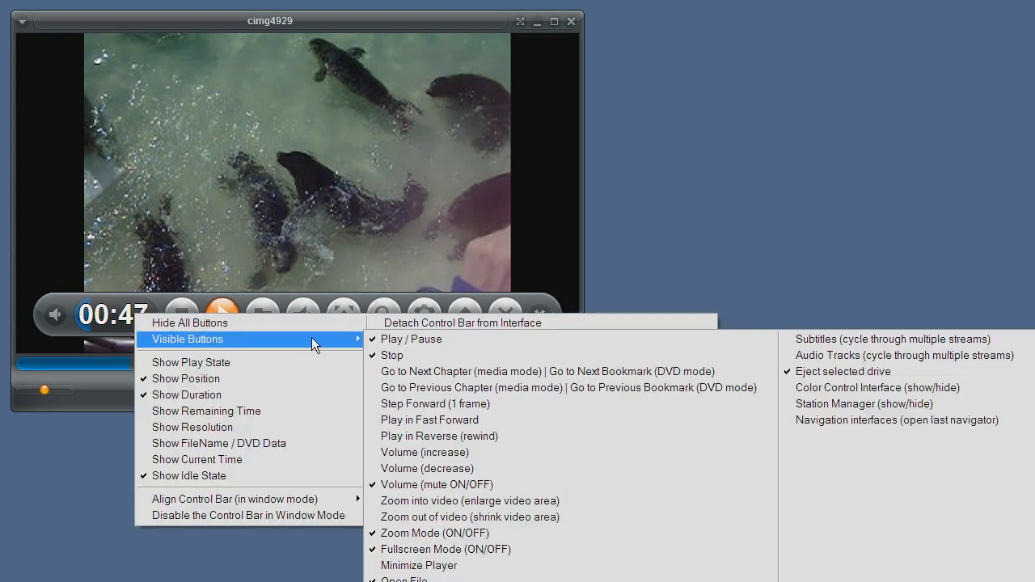
mouse_move(437, 370)
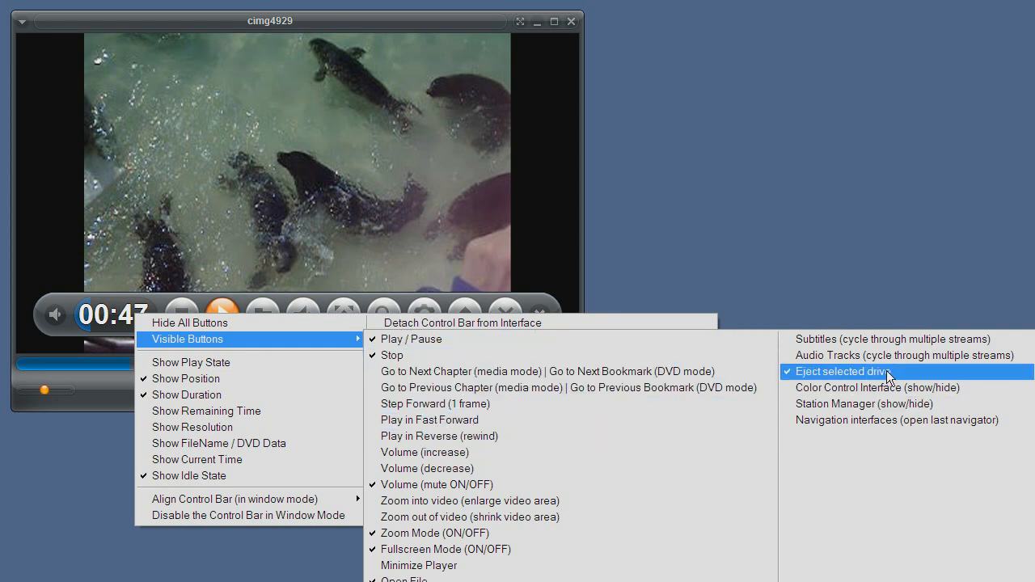
left_click(846, 370)
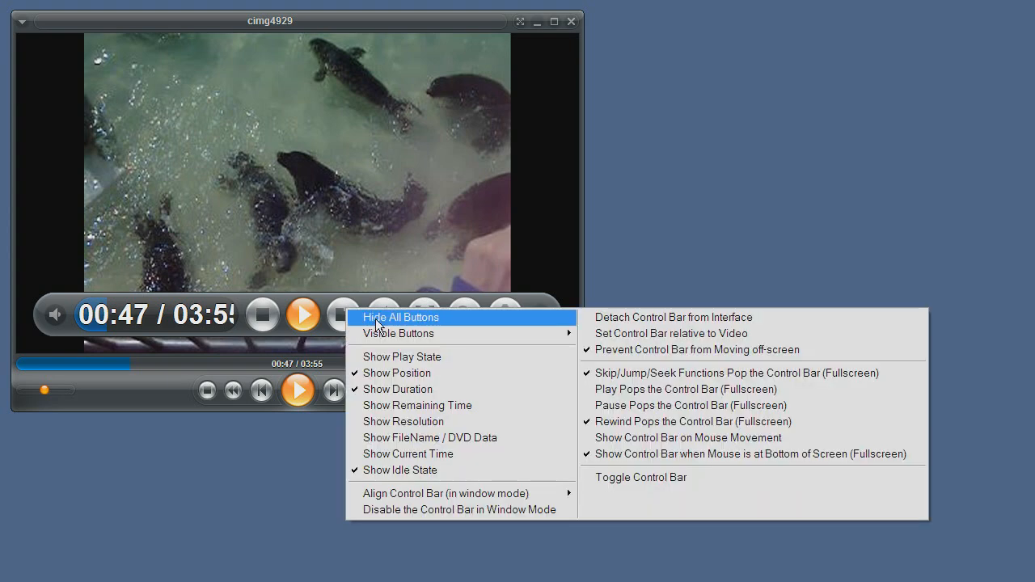
Hide all buttons and have the timeline show current position and total duration
left_click(401, 317)
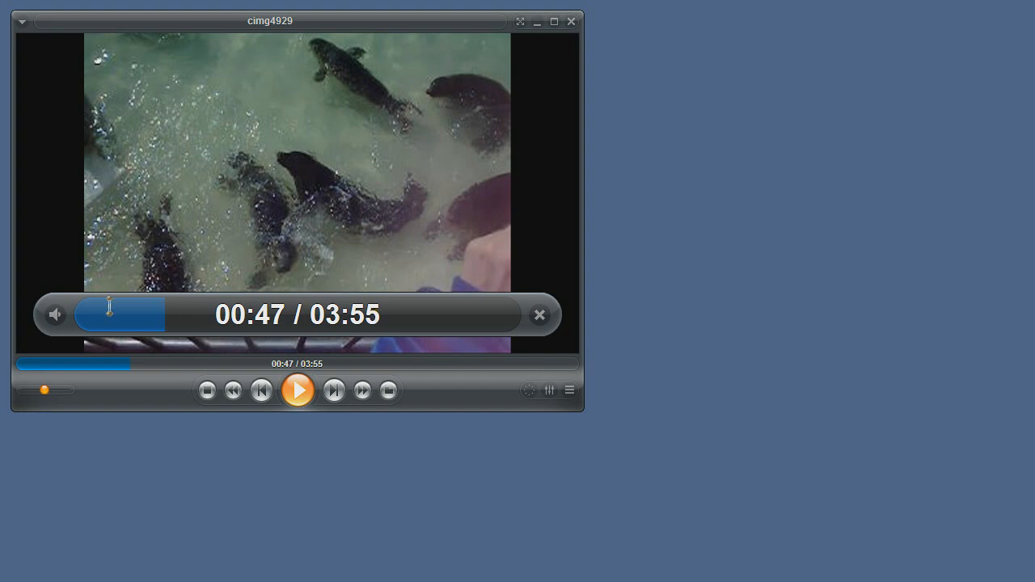
right_click(129, 322)
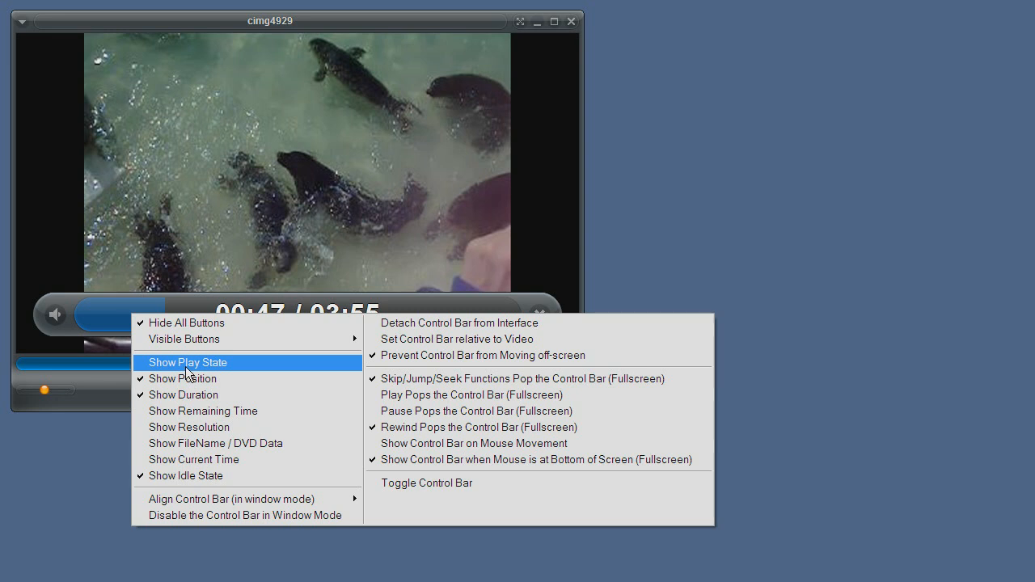
mouse_move(228, 368)
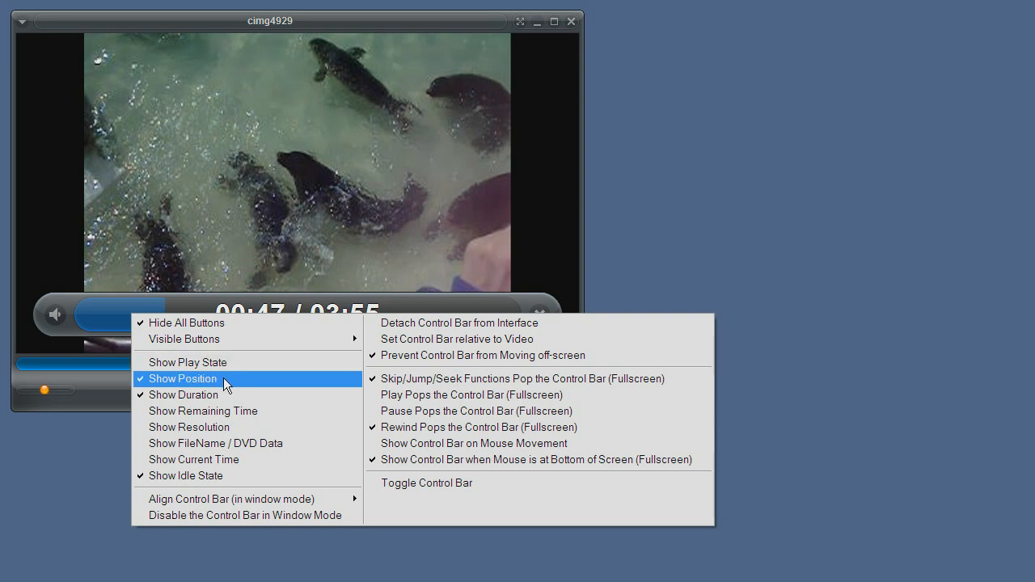
left_click(181, 378)
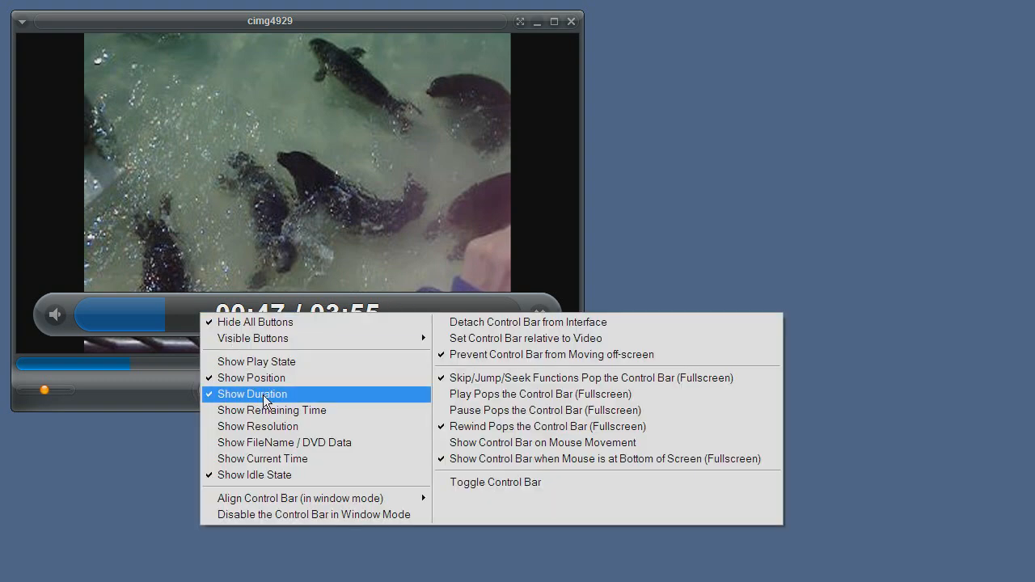
left_click(252, 394)
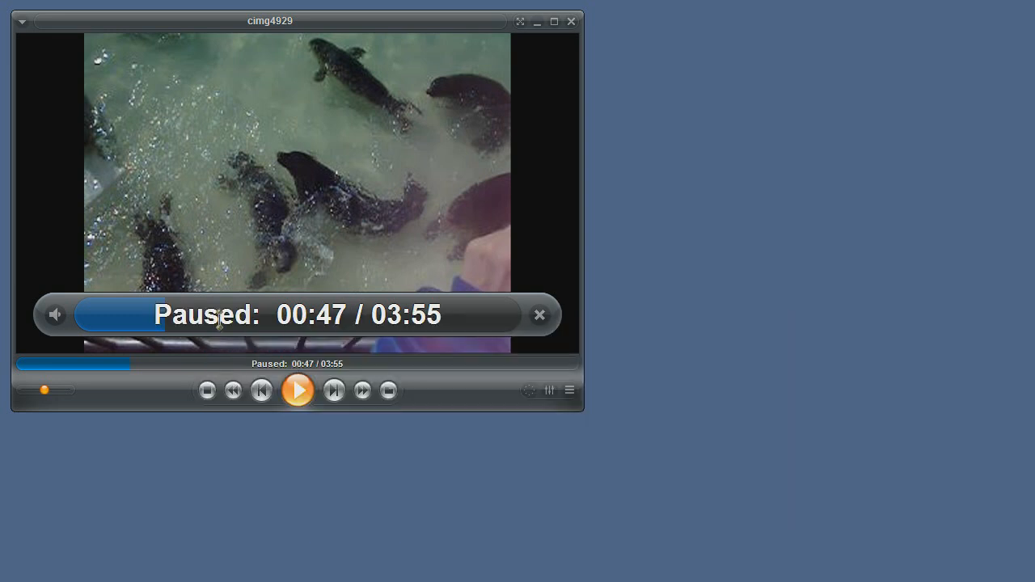
mouse_move(224, 265)
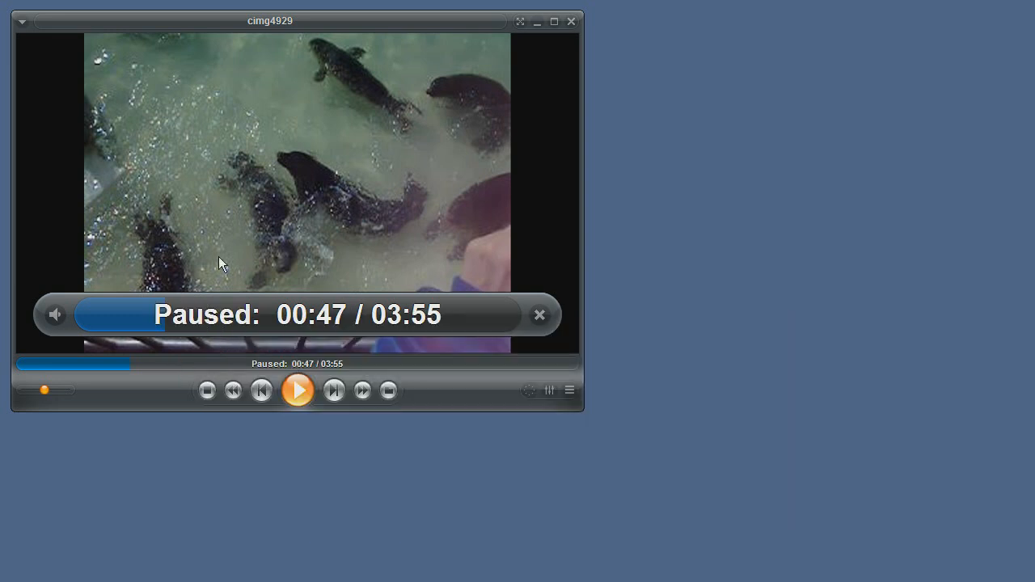
left_click(298, 390)
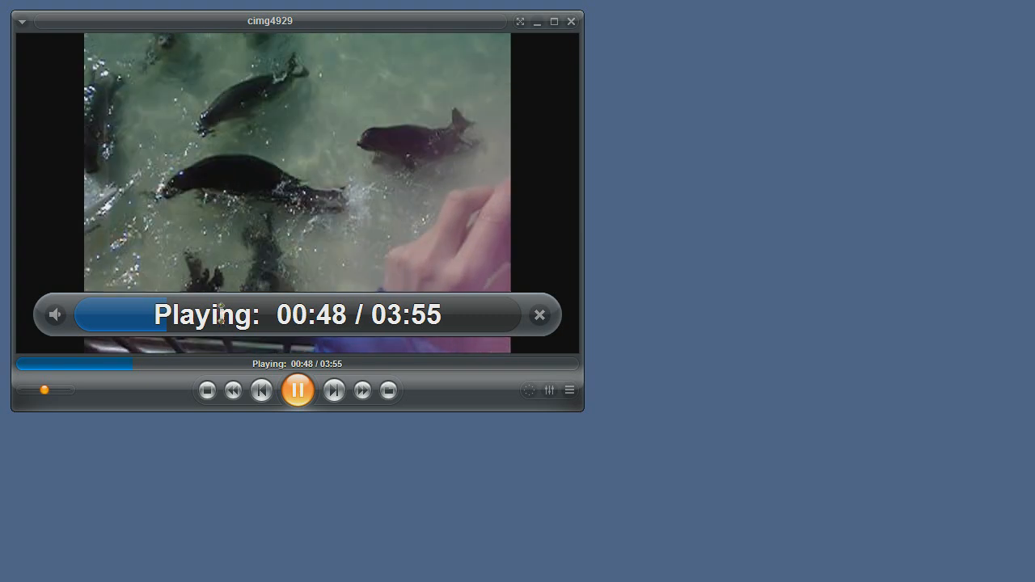
Add remaining time and the file name cimg4929 to the timeline readout
right_click(298, 313)
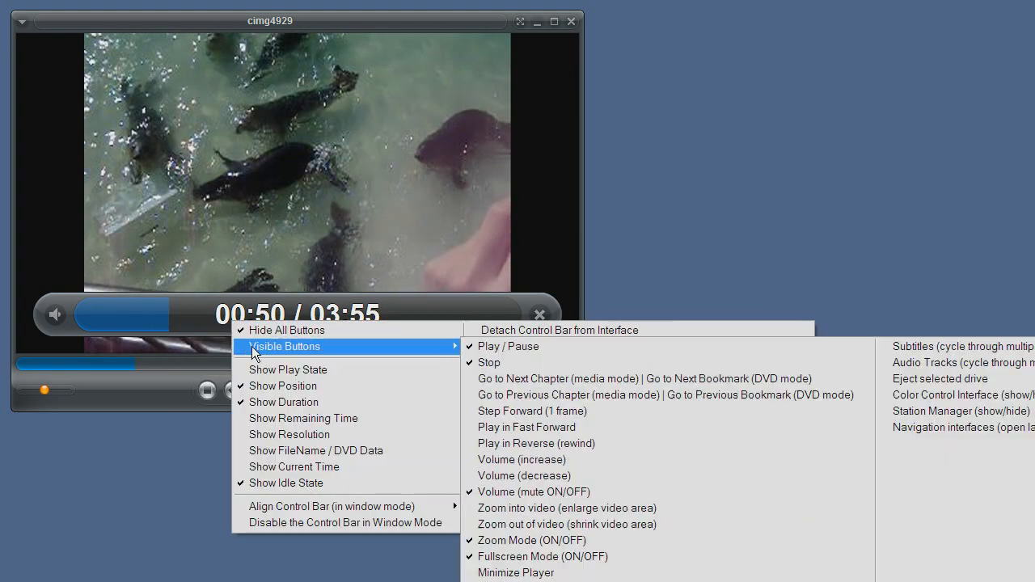
left_click(304, 418)
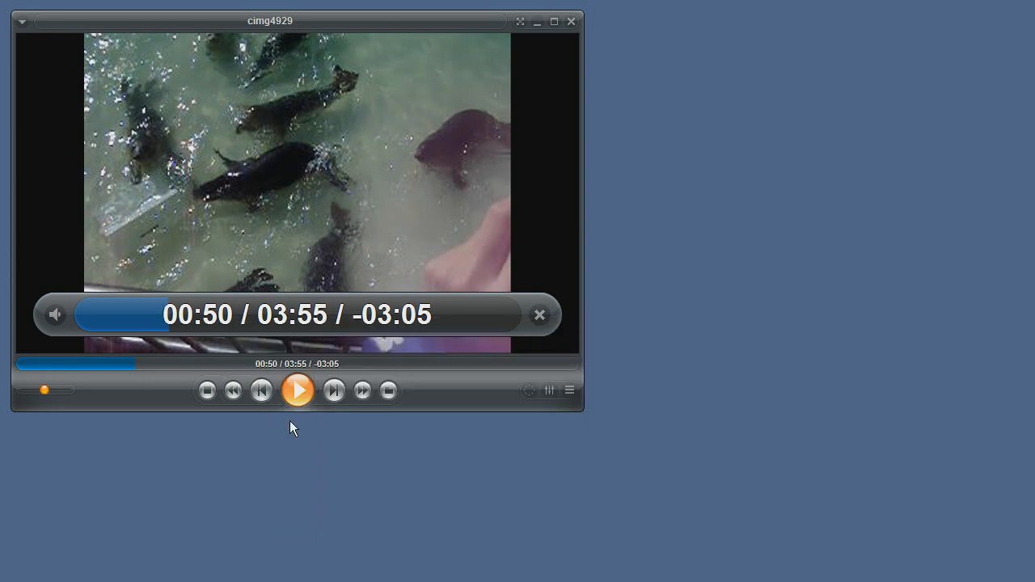
mouse_move(298, 332)
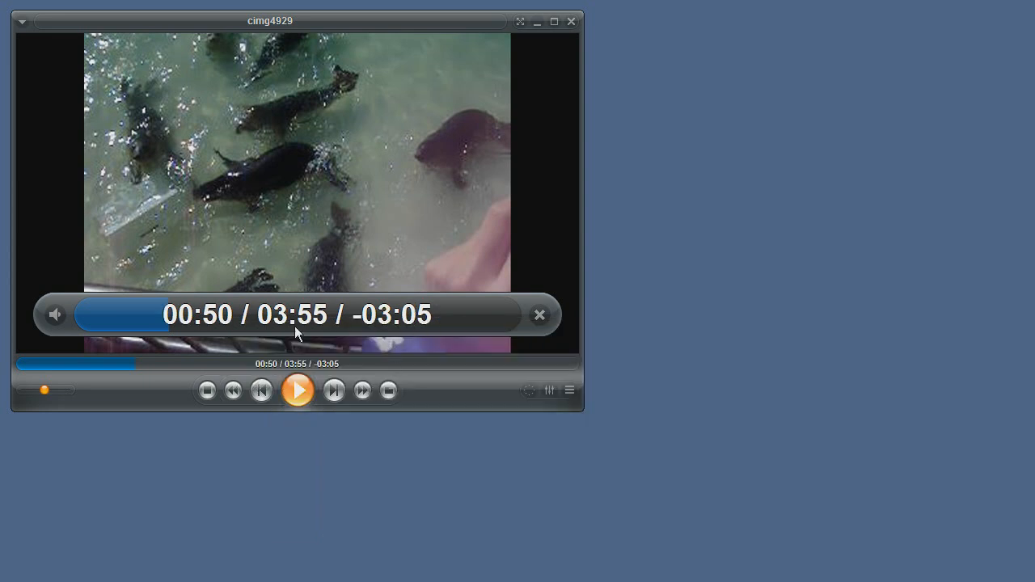
right_click(298, 331)
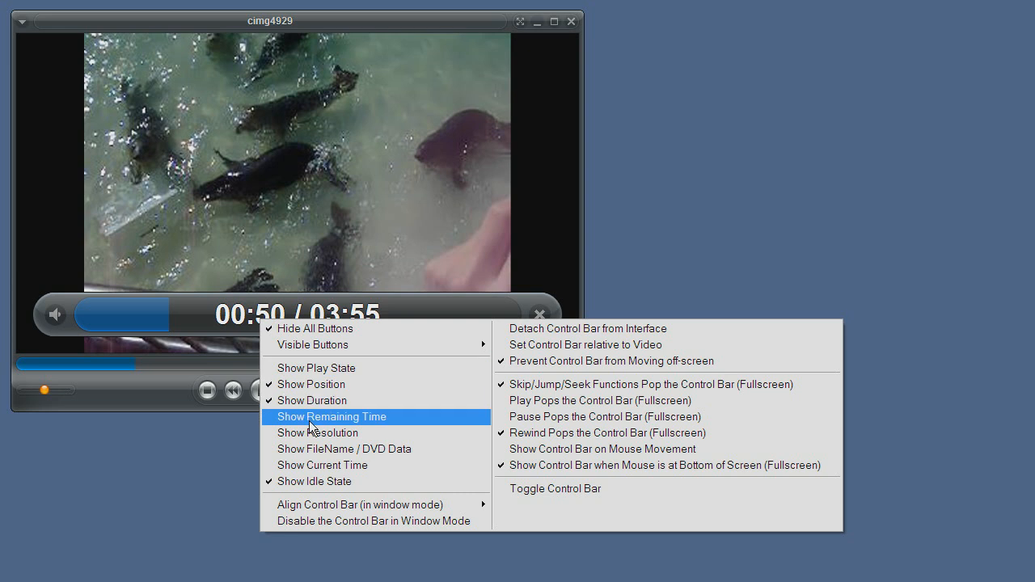
left_click(330, 418)
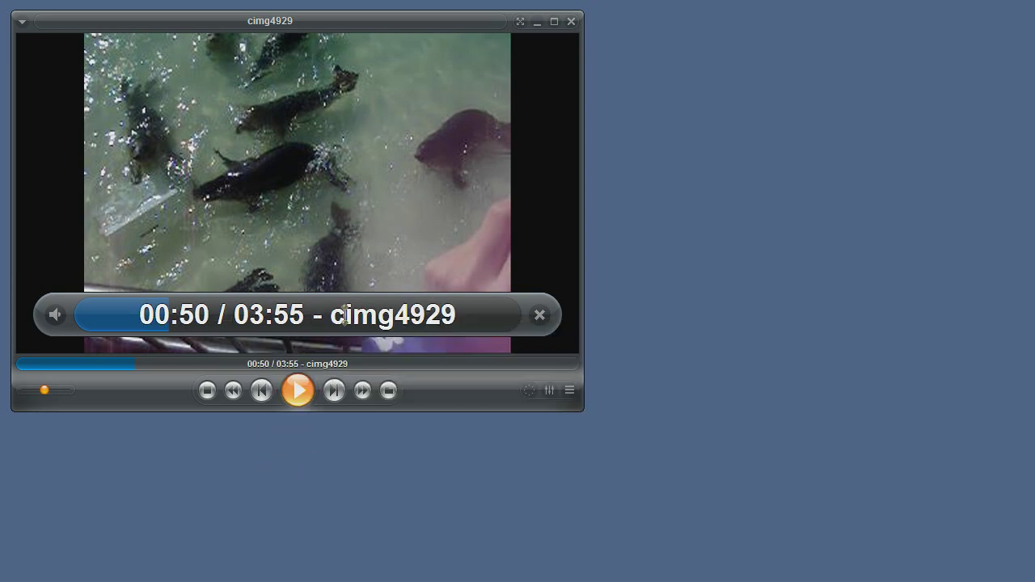
Review the control bar's alignment, disabling and detaching options in its menu
right_click(162, 323)
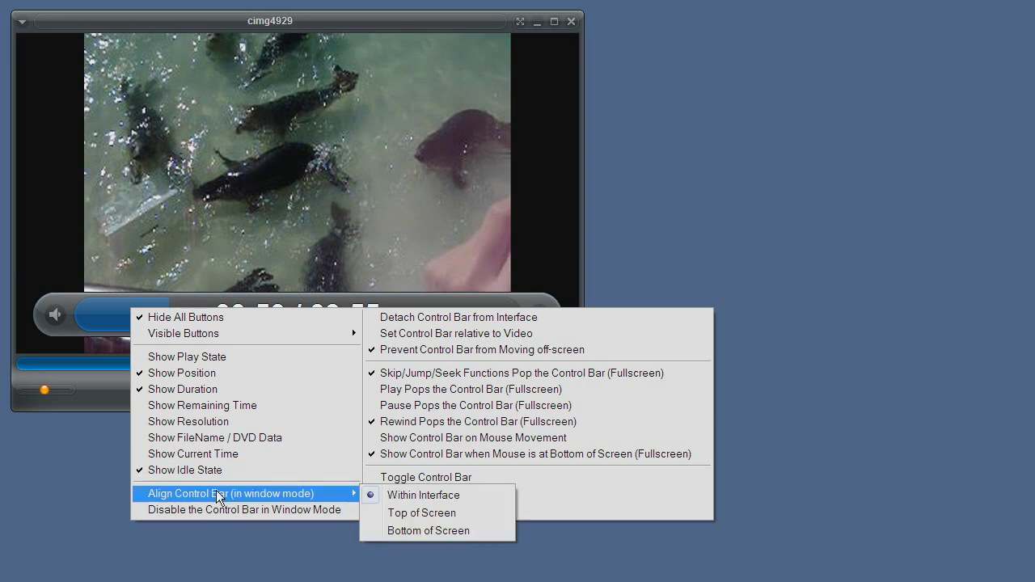
mouse_move(419, 498)
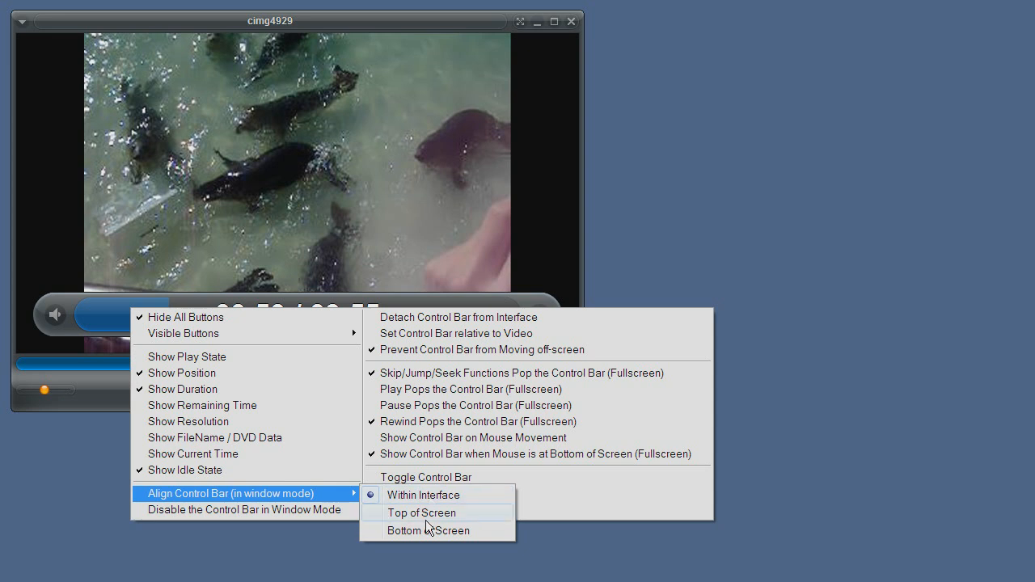
mouse_move(443, 531)
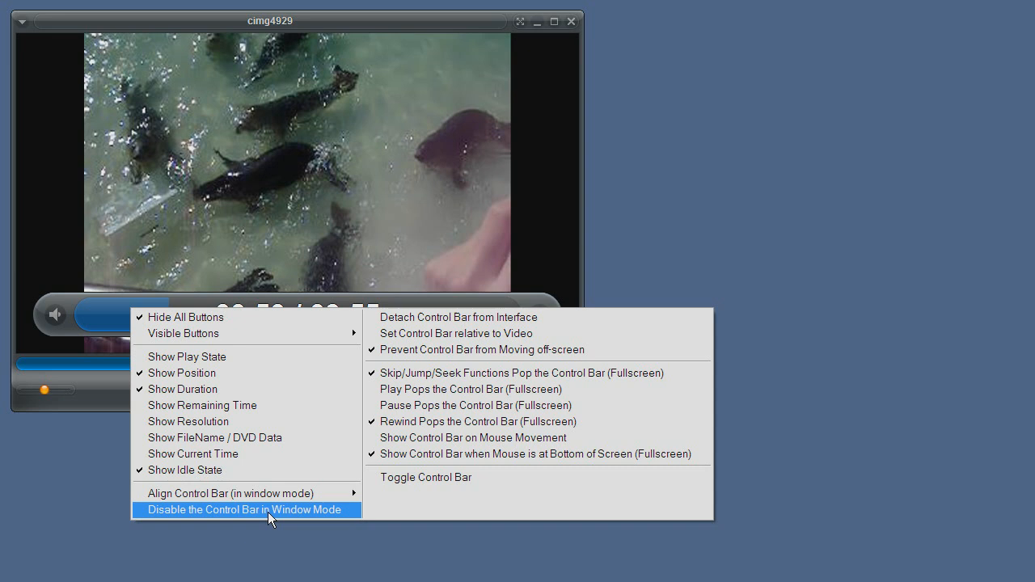
mouse_move(534, 317)
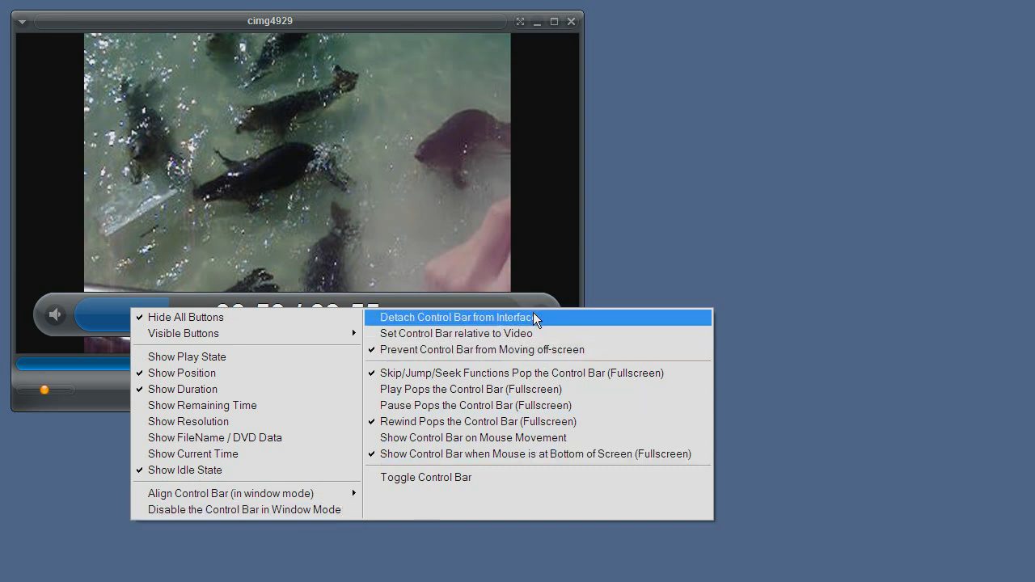
mouse_move(515, 325)
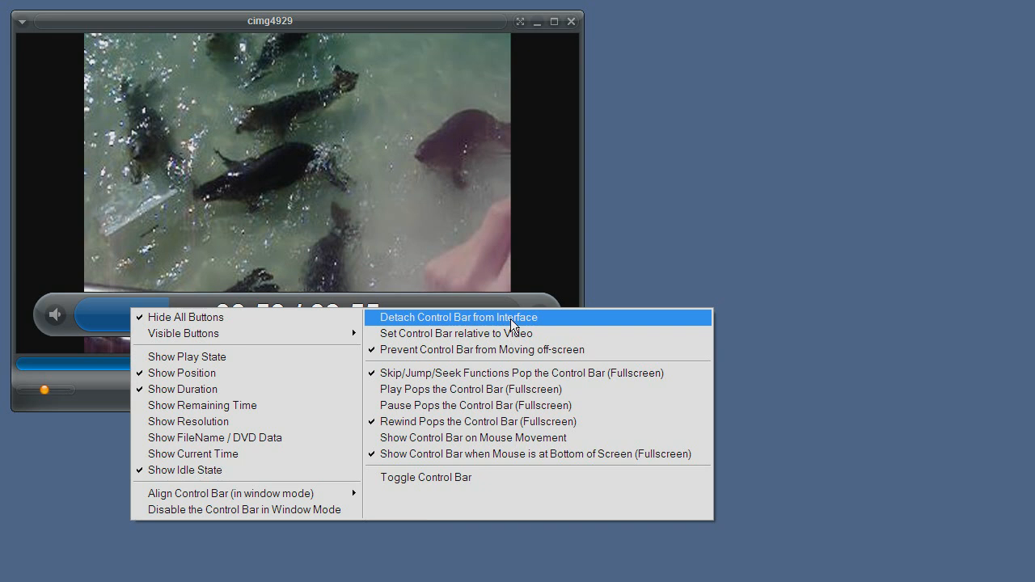
Set the control bar relative to the video, then switch that placement back off
left_click(459, 317)
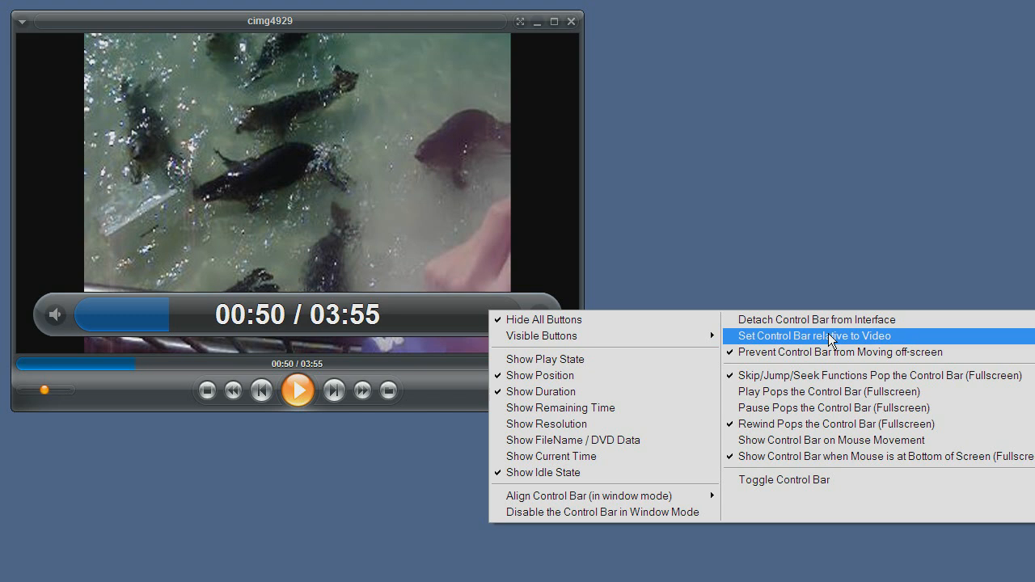
left_click(827, 335)
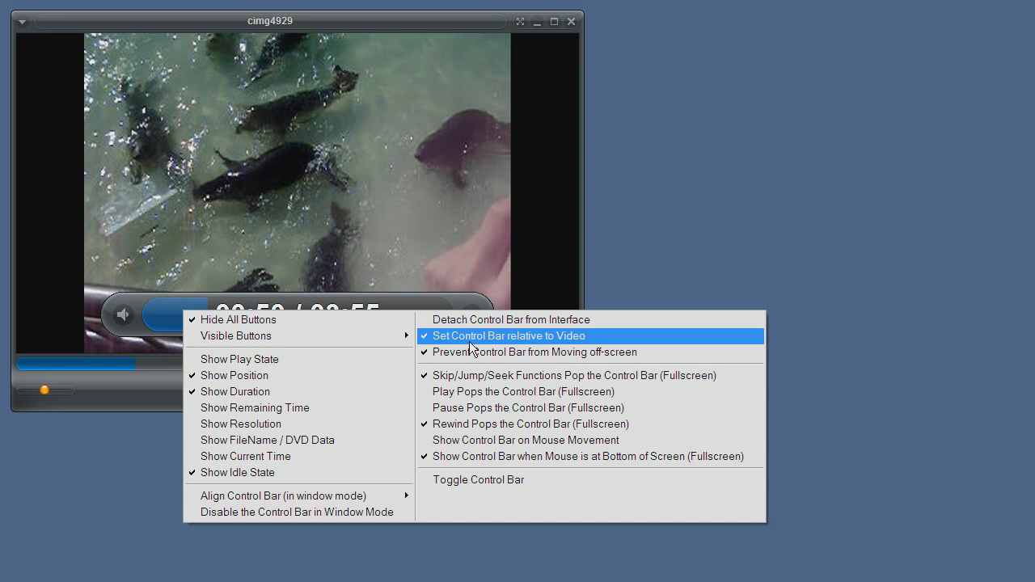
left_click(505, 335)
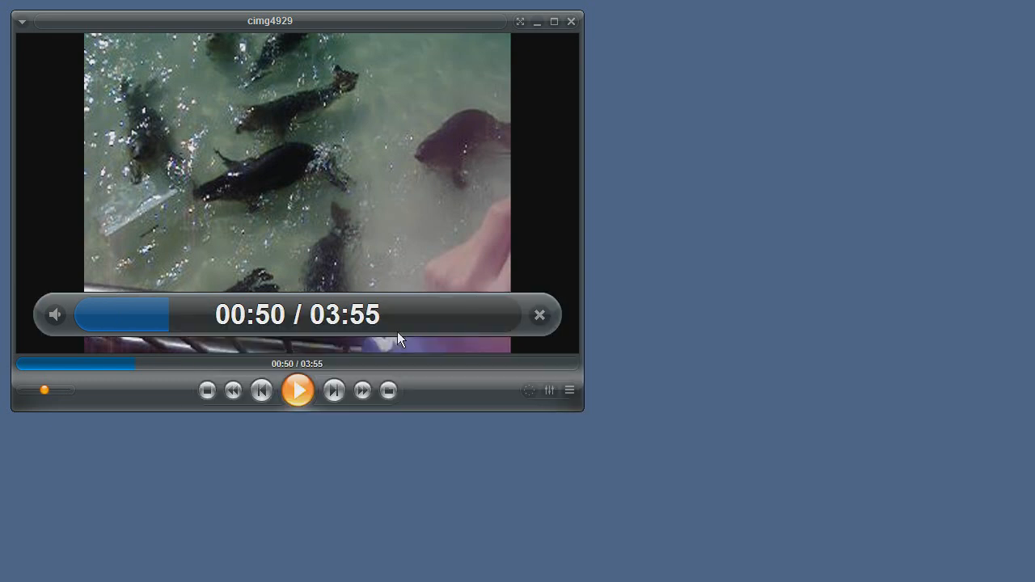
Check the Prevent Control Bar from Moving off-screen setting in the options menu
right_click(304, 335)
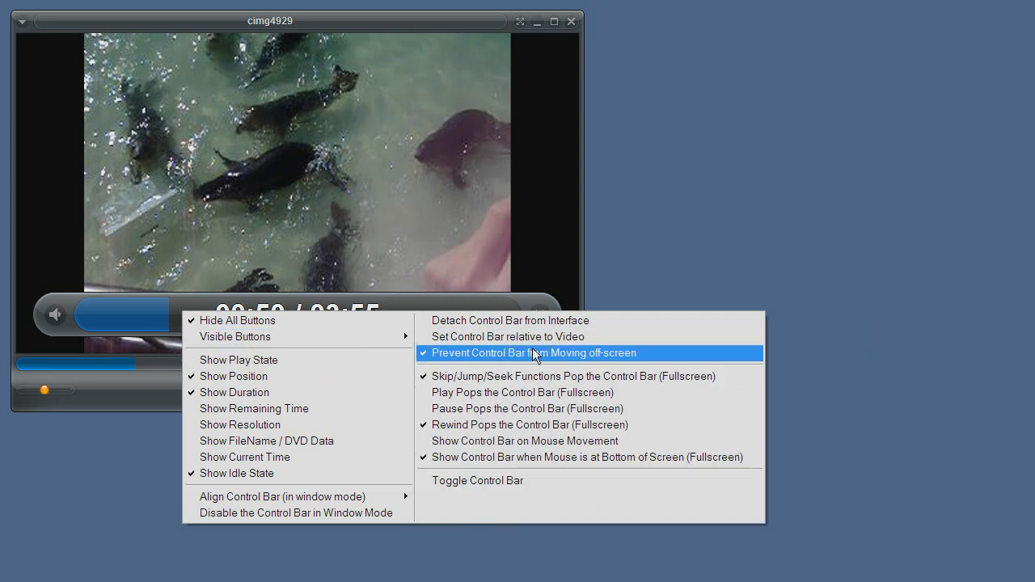
mouse_move(544, 365)
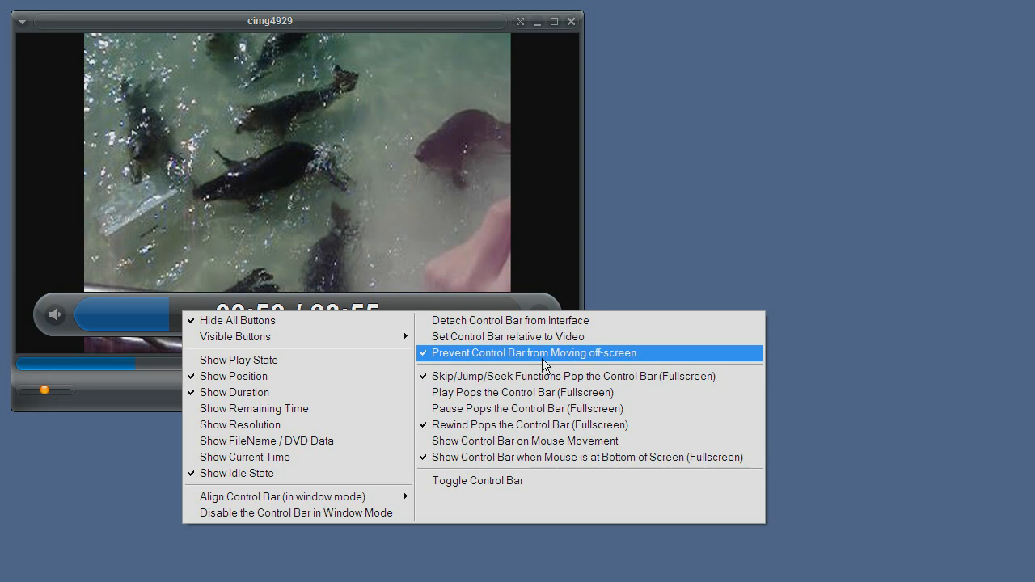
mouse_move(660, 382)
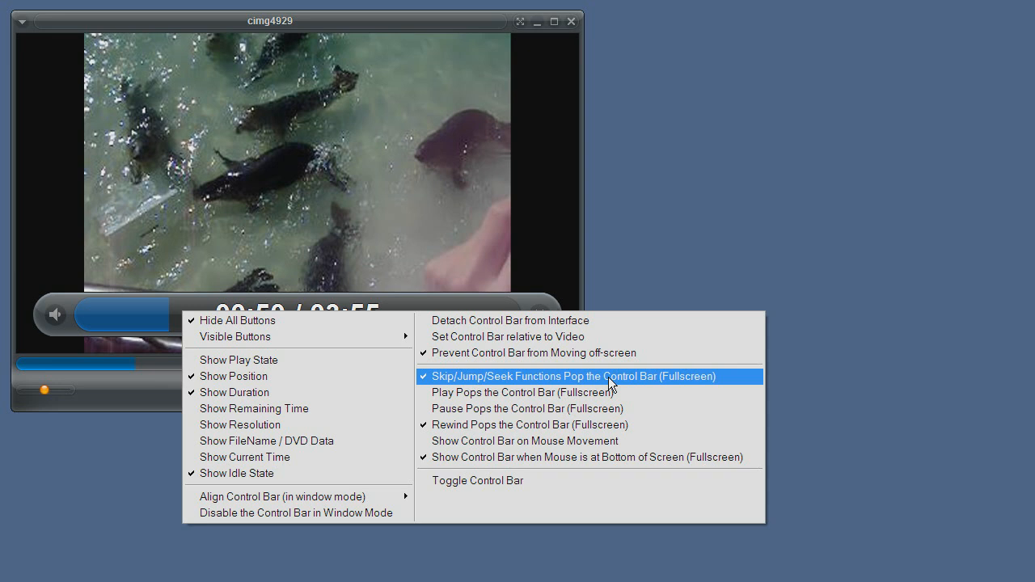
mouse_move(488, 385)
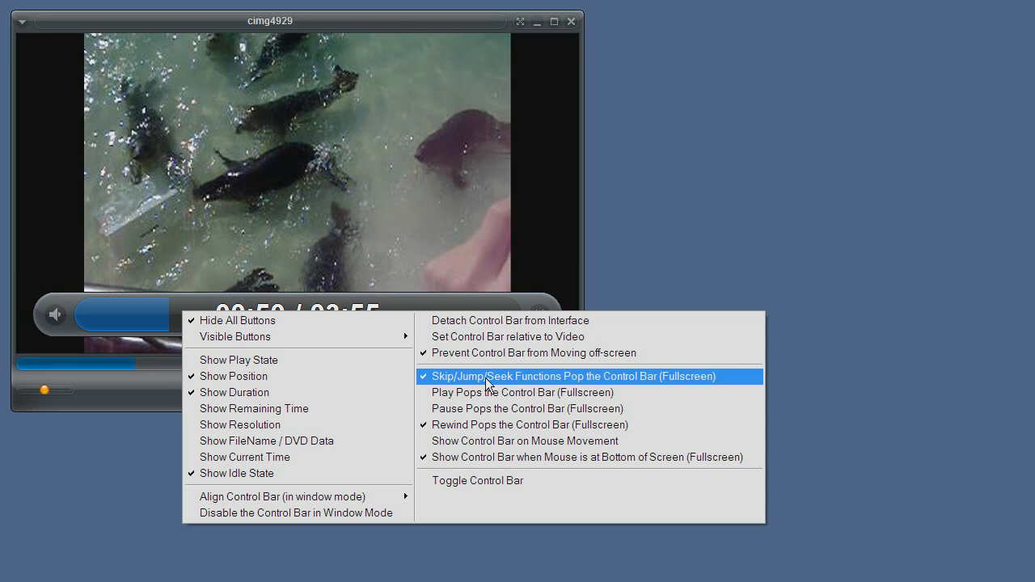
mouse_move(530, 393)
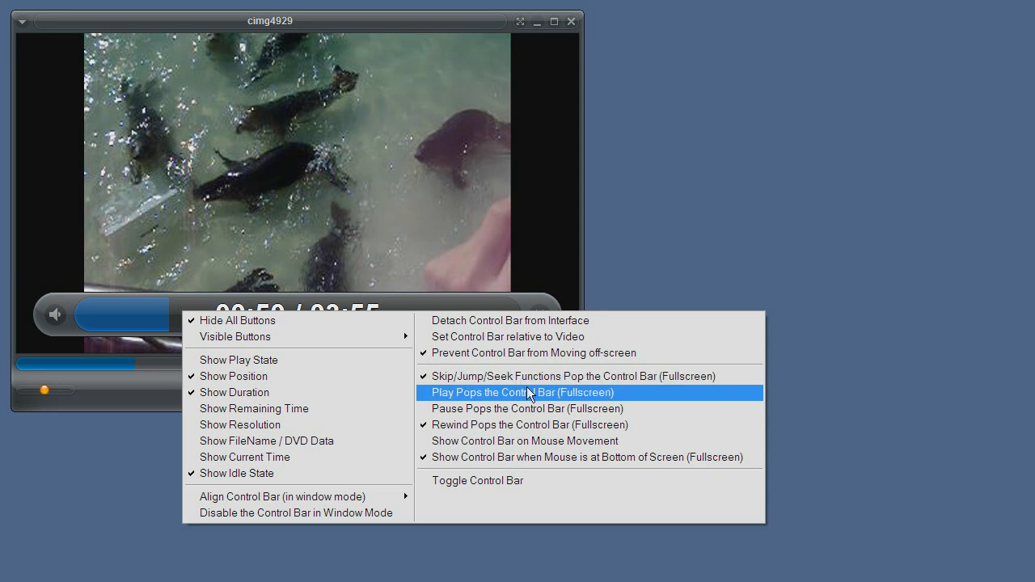
mouse_move(526, 413)
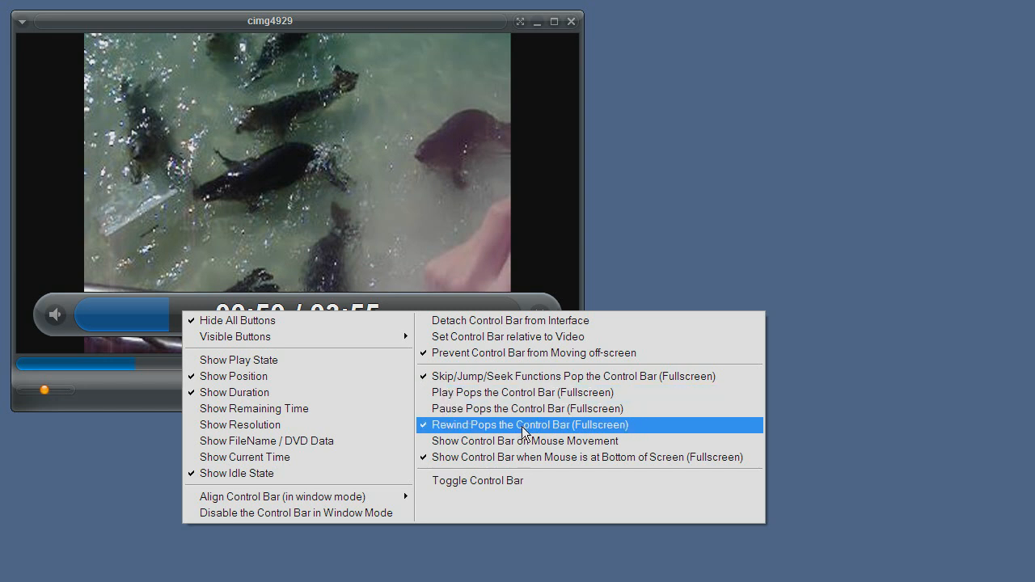
mouse_move(584, 440)
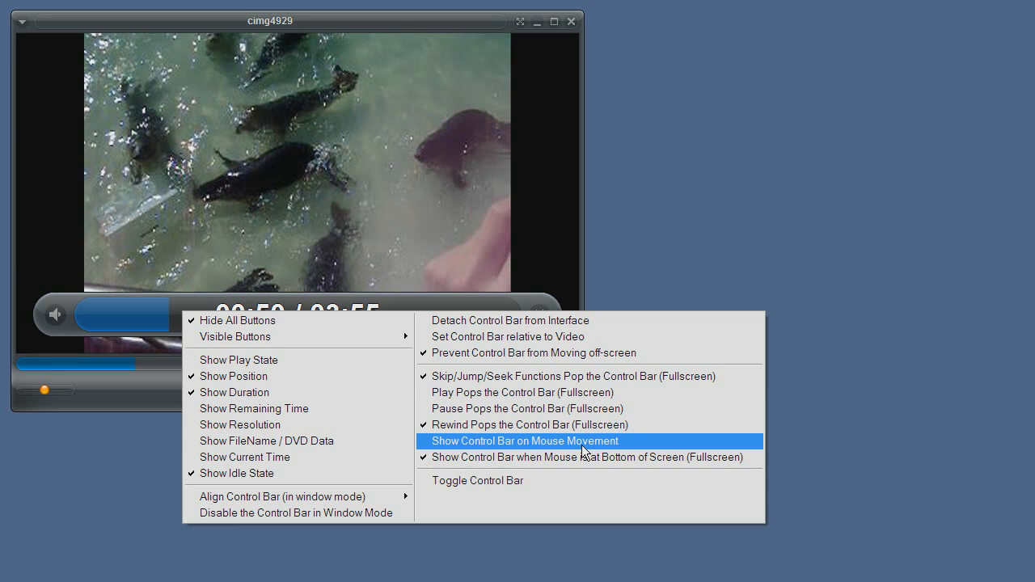
mouse_move(592, 446)
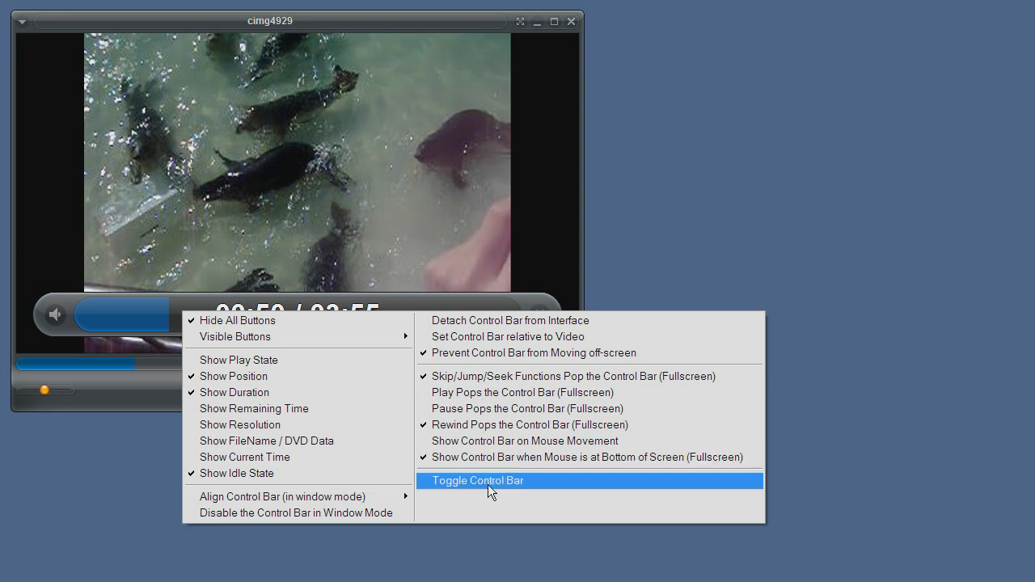
Hide the floating control bar, then restore it with its 00:50 / 03:55 timeline
left_click(479, 480)
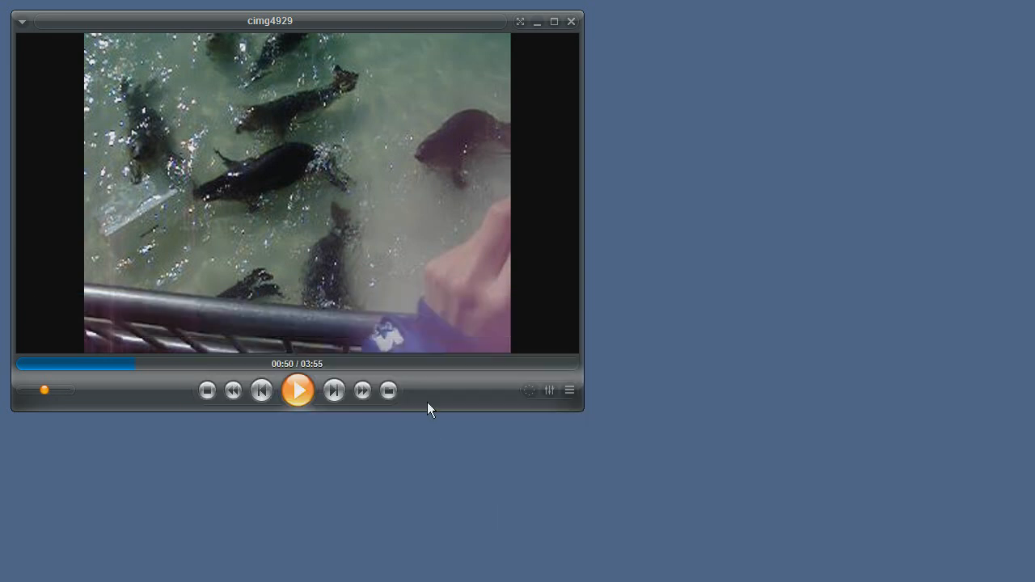
right_click(428, 410)
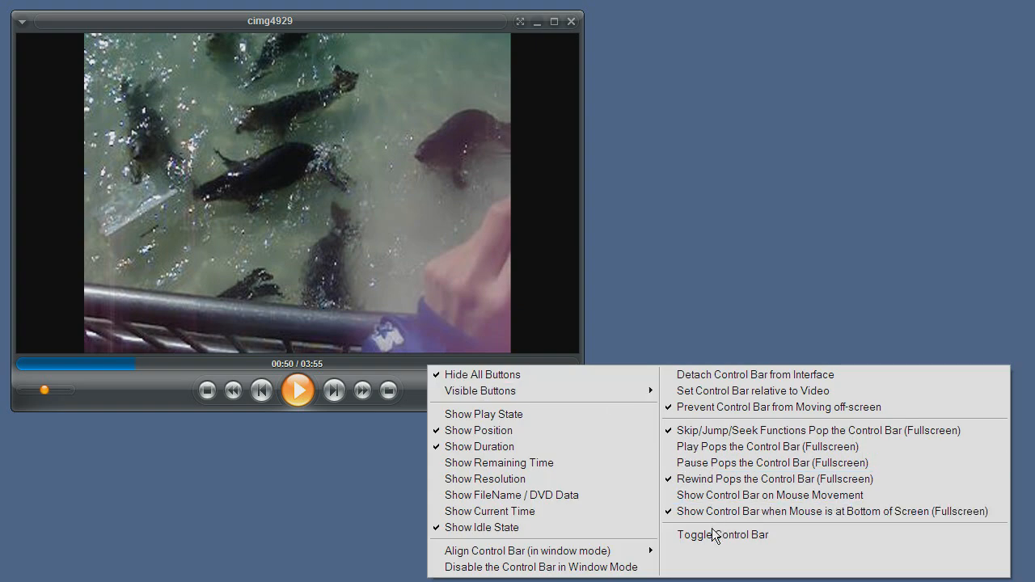
left_click(713, 534)
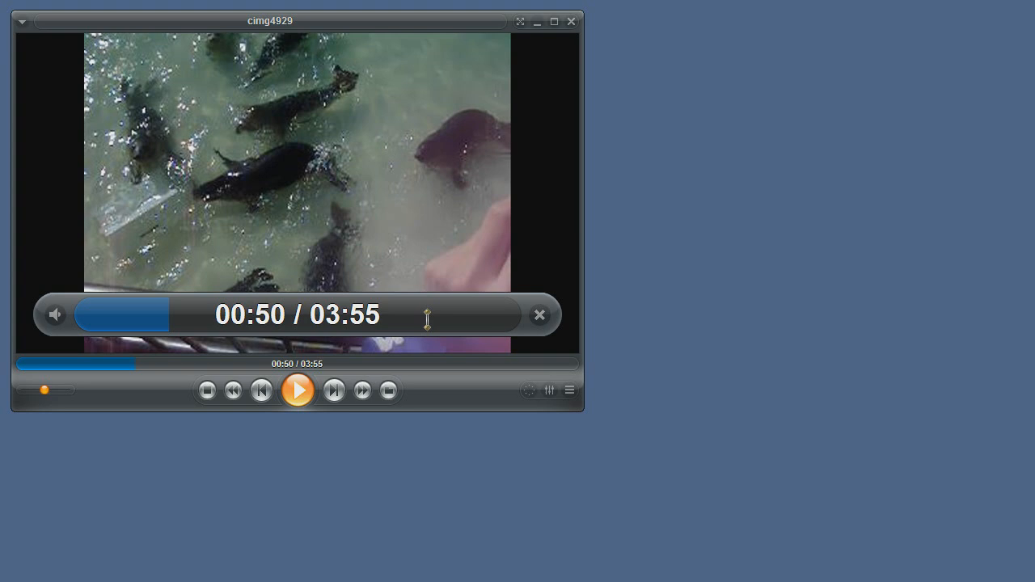
mouse_move(728, 466)
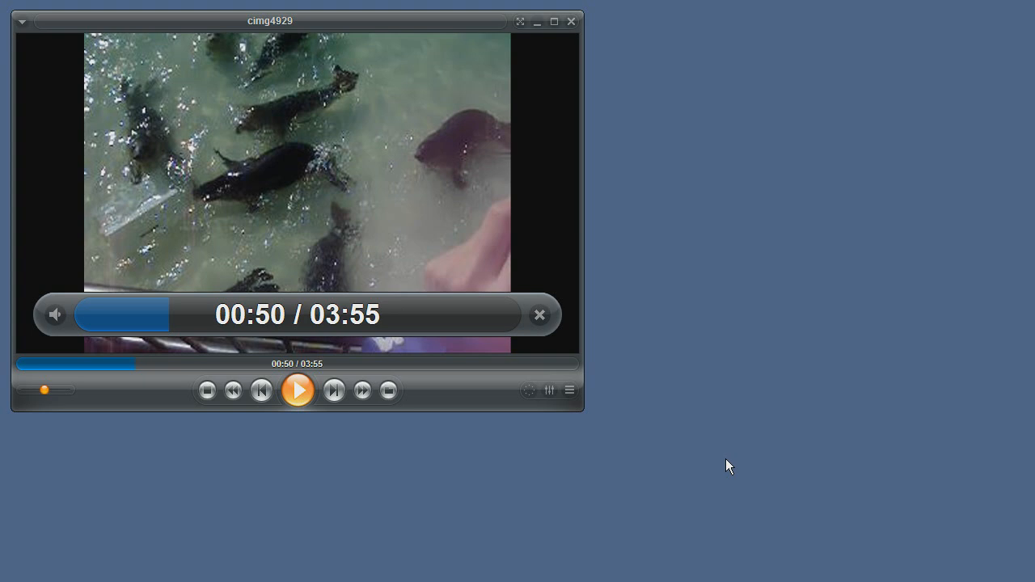